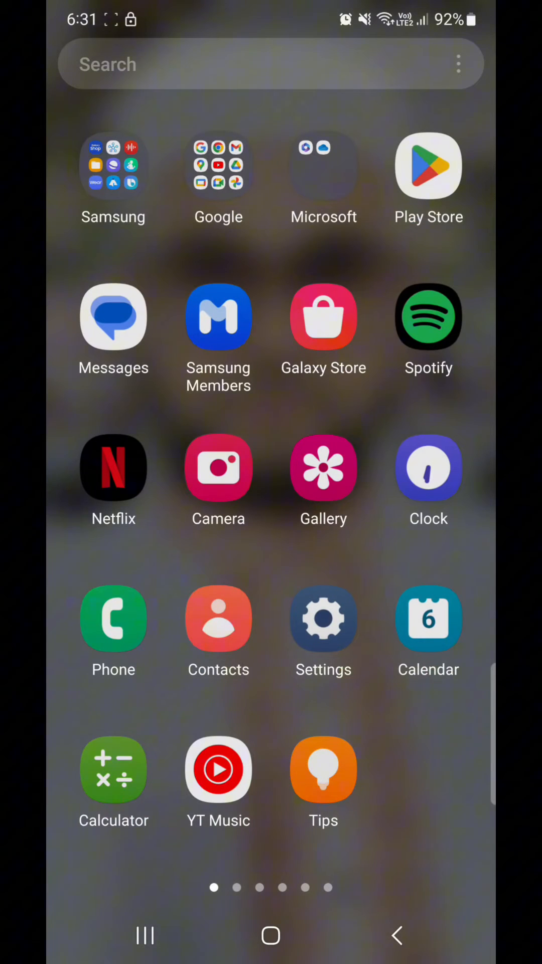
Reach the Cisco01087 network's advanced options and its DHCP/Static IP settings choice
{"action": "left_click", "coordinate": [324, 618]}
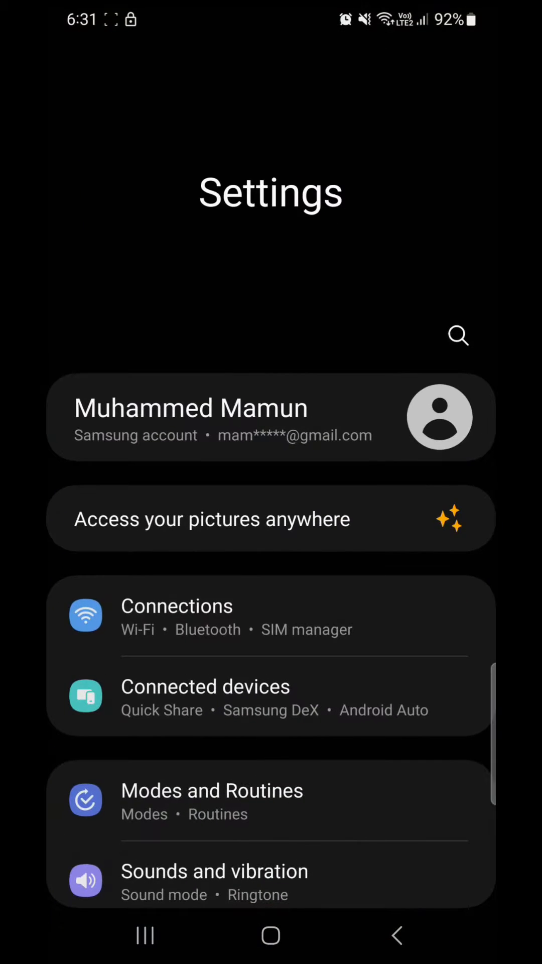
{"action": "left_click", "coordinate": [177, 607]}
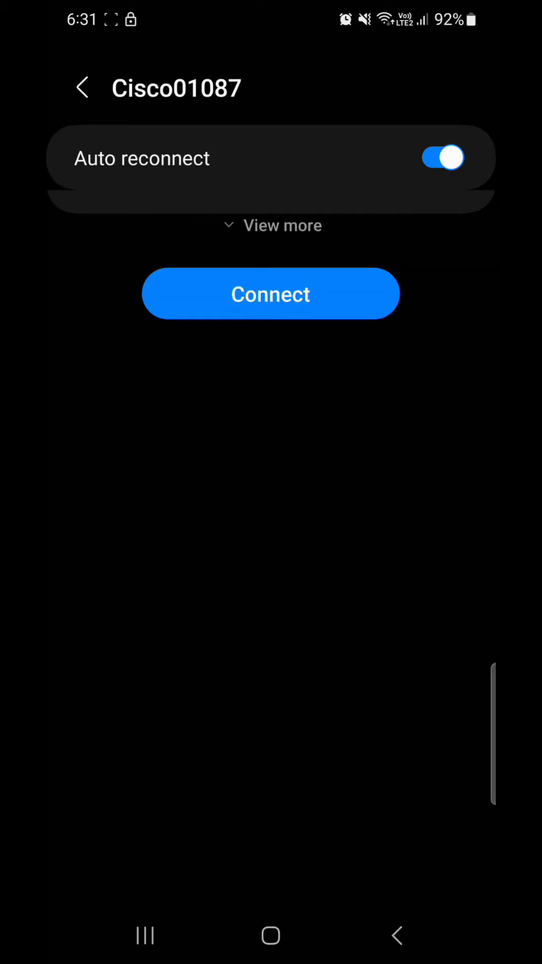
{"action": "left_click", "coordinate": [272, 225]}
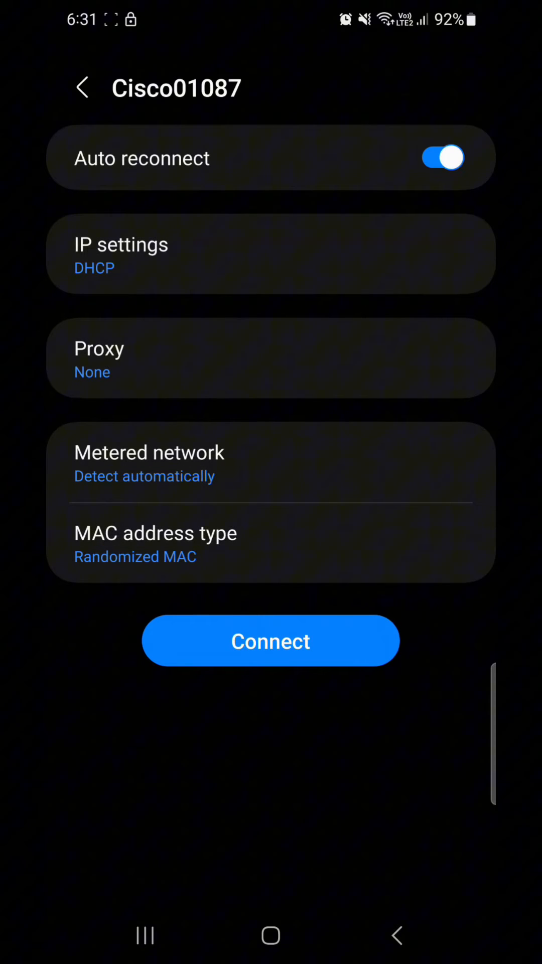
{"action": "left_click", "coordinate": [120, 251]}
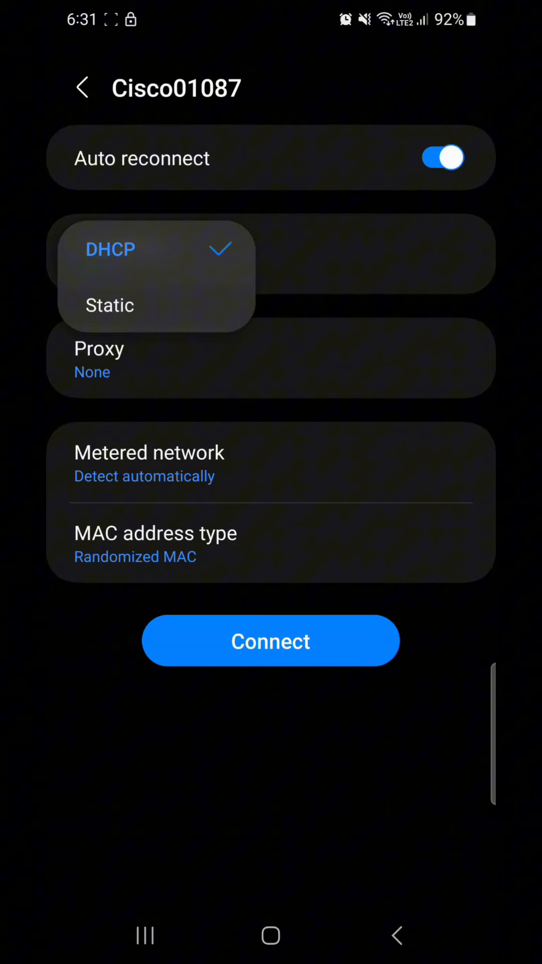
Connect to Cisco01087 with static IP 192.168.1.128, gateway 192.168.1.1, prefix 24, DNS 8.8.8.8/8.8.4.4
{"action": "left_click", "coordinate": [109, 305]}
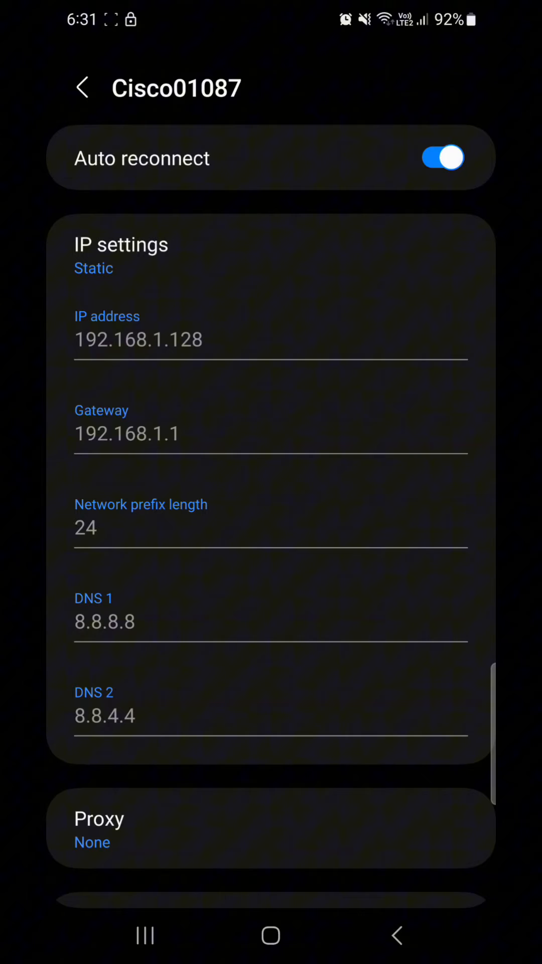
{"action": "left_click", "coordinate": [138, 339]}
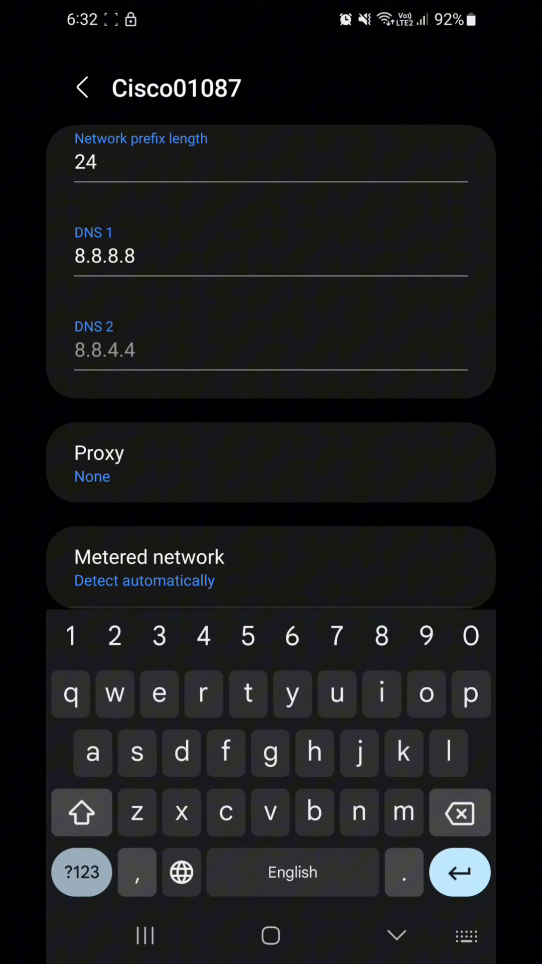
{"action": "scroll", "scroll_direction": "down", "scroll_amount": 3}
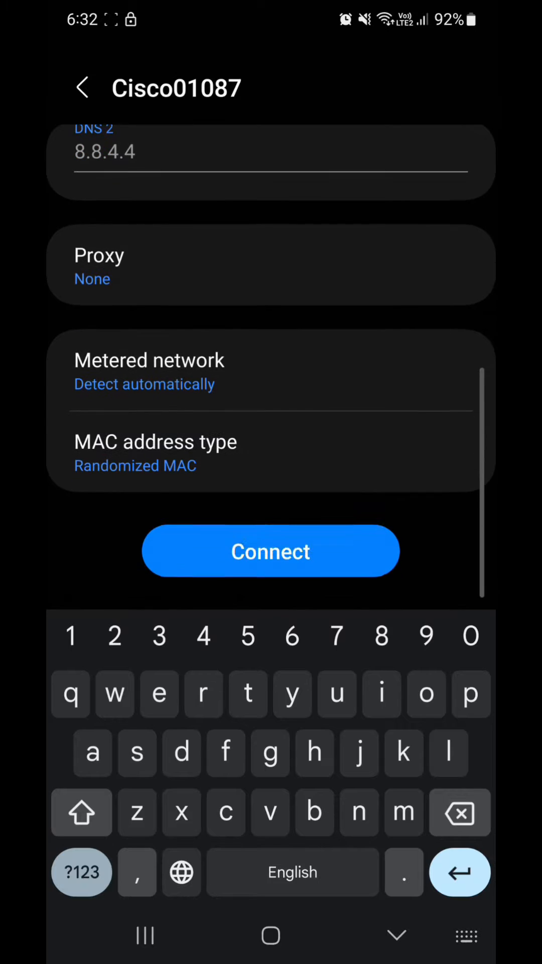
{"action": "left_click", "coordinate": [269, 550]}
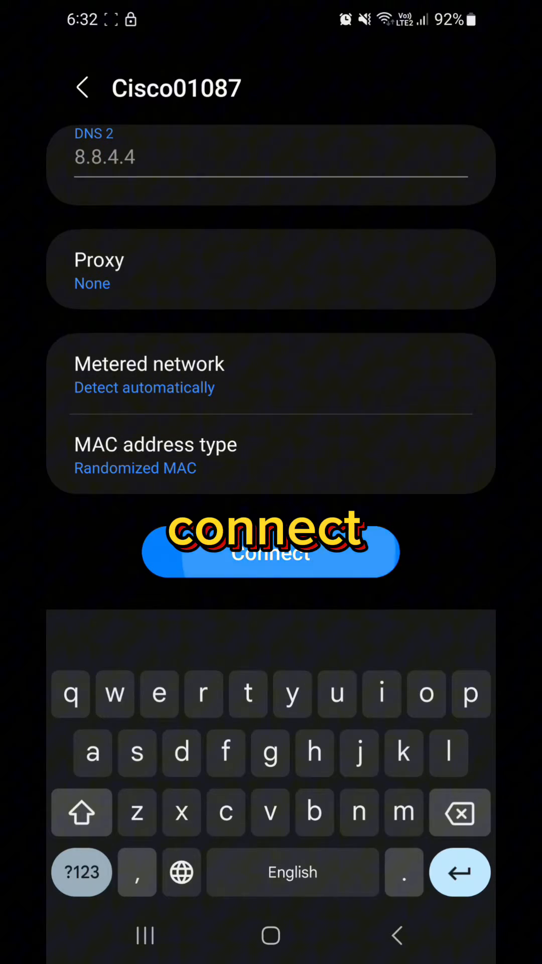
{"action": "left_click", "coordinate": [271, 555]}
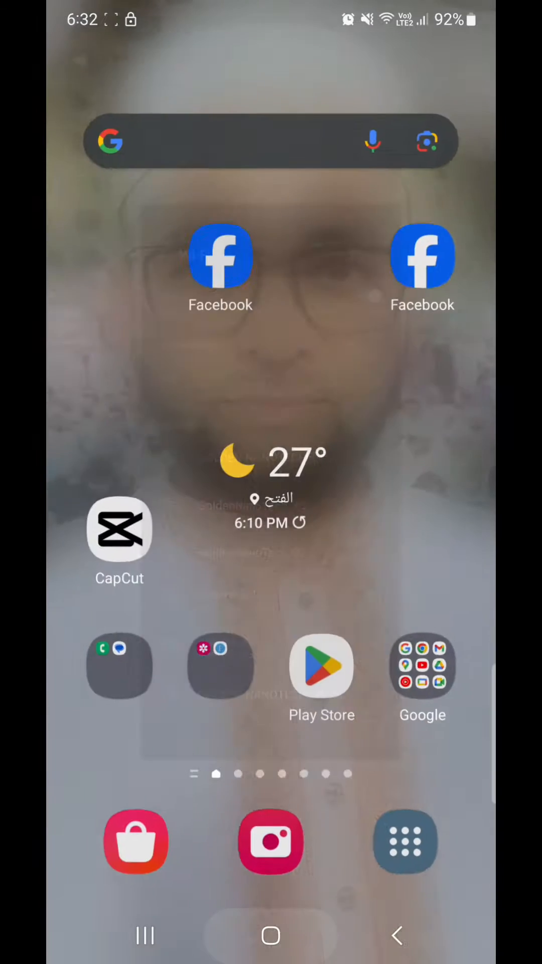
Load the extender's admin page at 192.168.1.1 in Chrome, staying connected without internet
{"action": "left_click", "coordinate": [422, 672]}
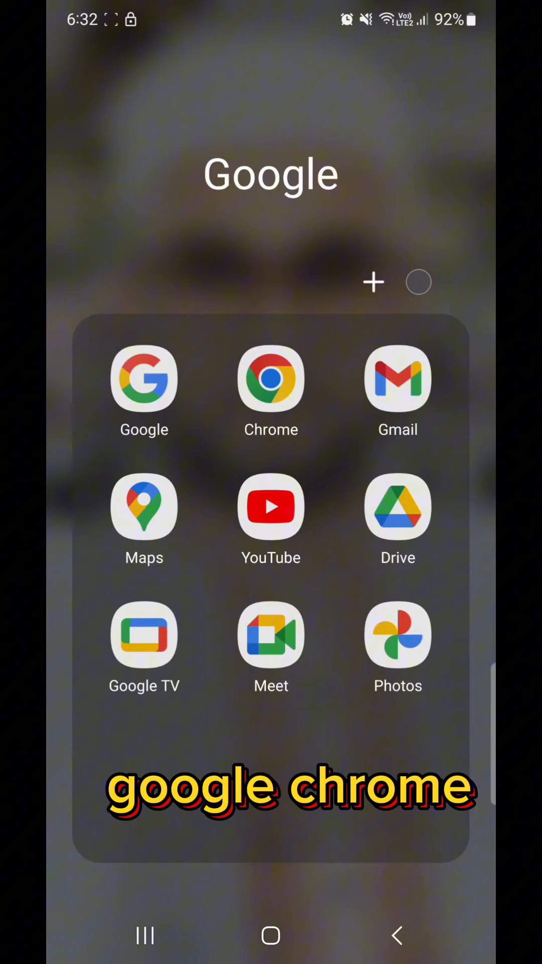
{"action": "left_click", "coordinate": [271, 380]}
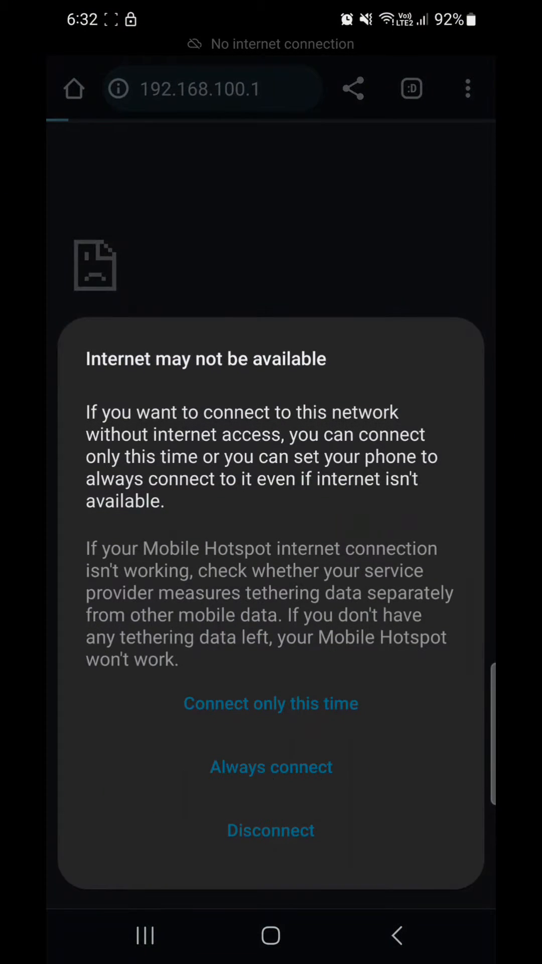
{"action": "left_click", "coordinate": [201, 88]}
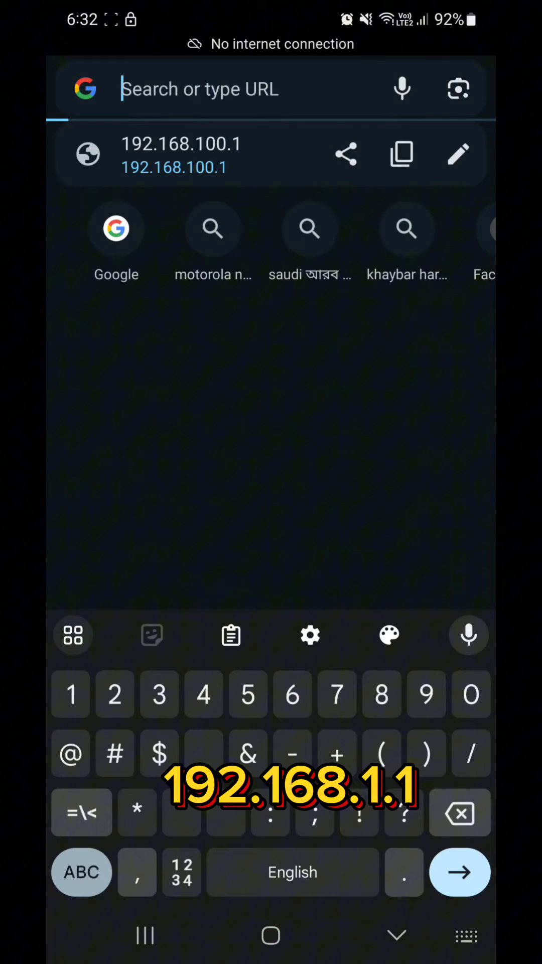
{"action": "type", "text": "192.168.1.1"}
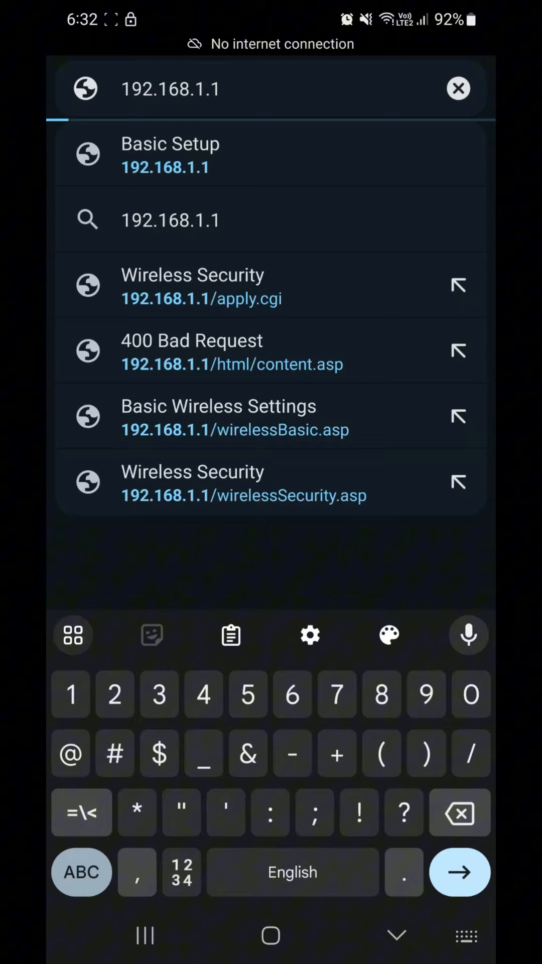
{"action": "left_click", "coordinate": [170, 155]}
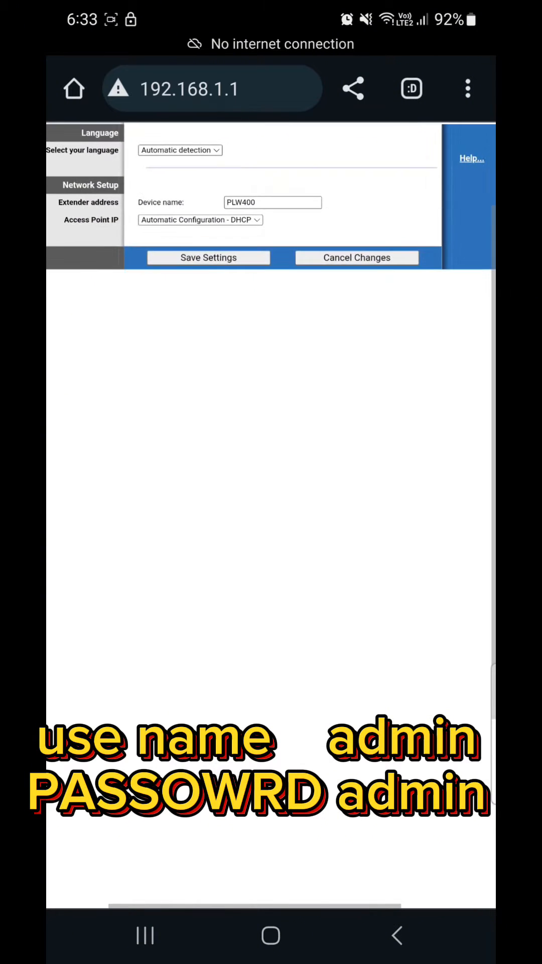
Navigate to the Wireless Security page, where security mode is Disabled
{"action": "scroll", "scroll_direction": "down", "scroll_amount": 3}
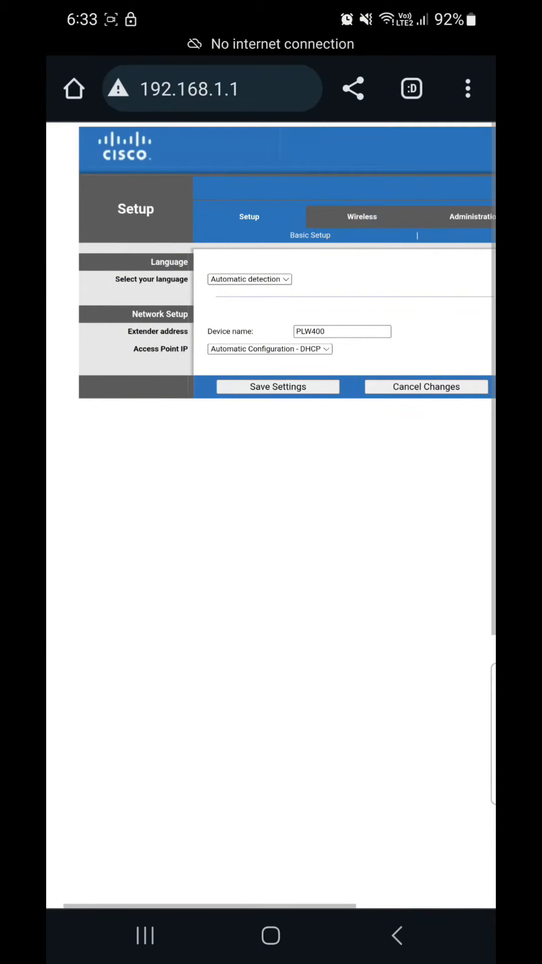
{"action": "left_click", "coordinate": [361, 217]}
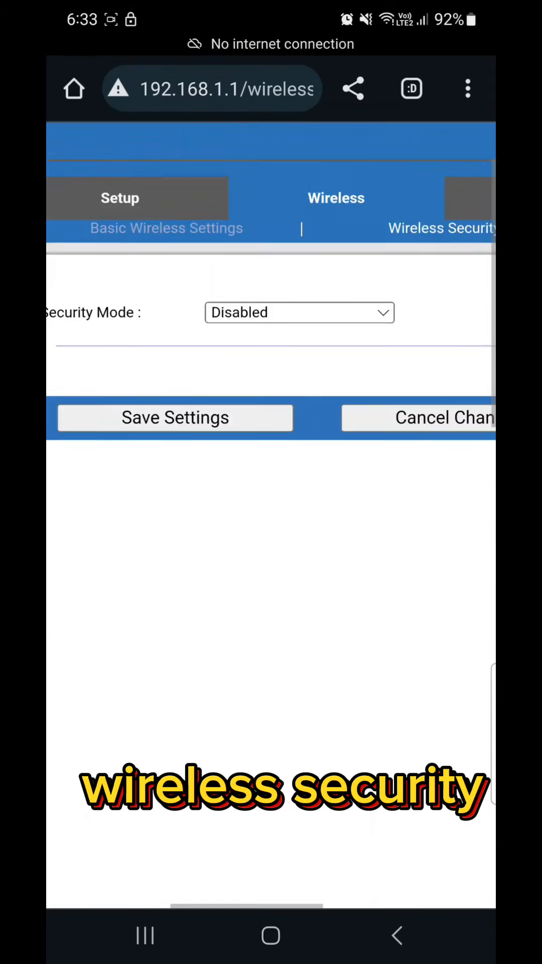
{"action": "scroll", "scroll_direction": "down", "scroll_amount": 3}
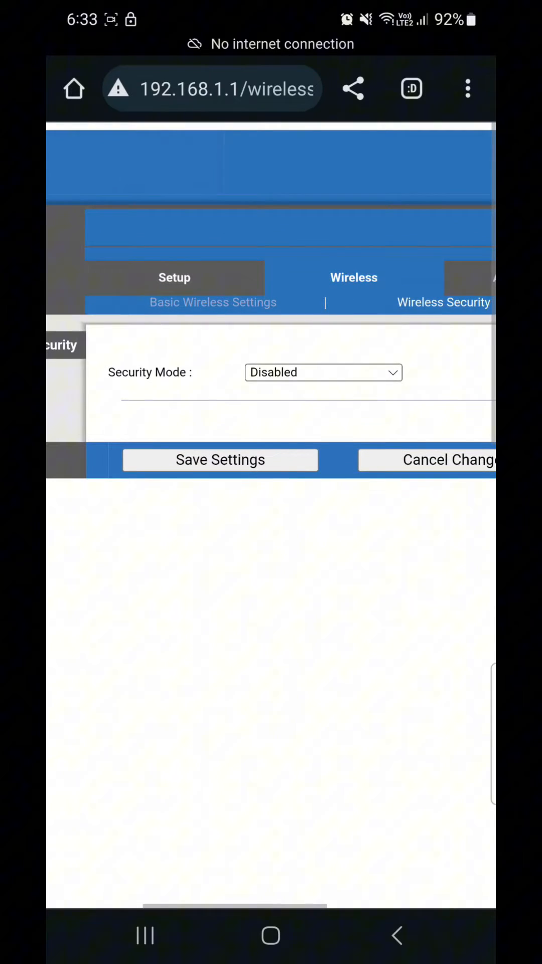
{"action": "left_click", "coordinate": [324, 372]}
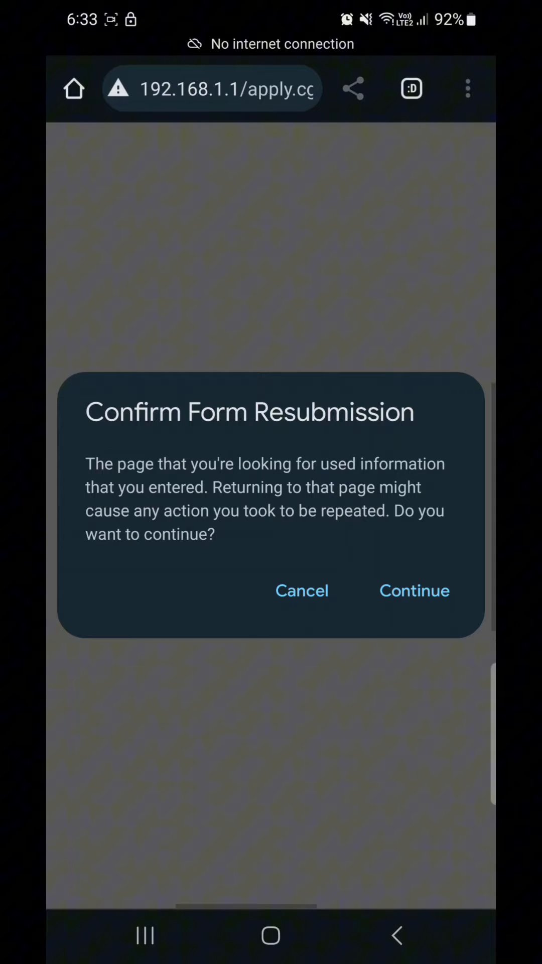
{"action": "left_click", "coordinate": [414, 591]}
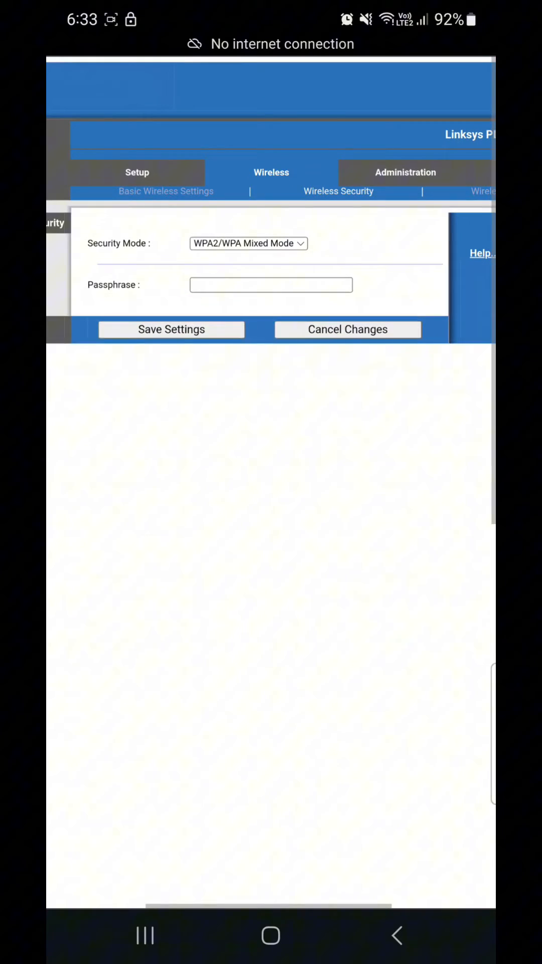
{"action": "left_click", "coordinate": [271, 285]}
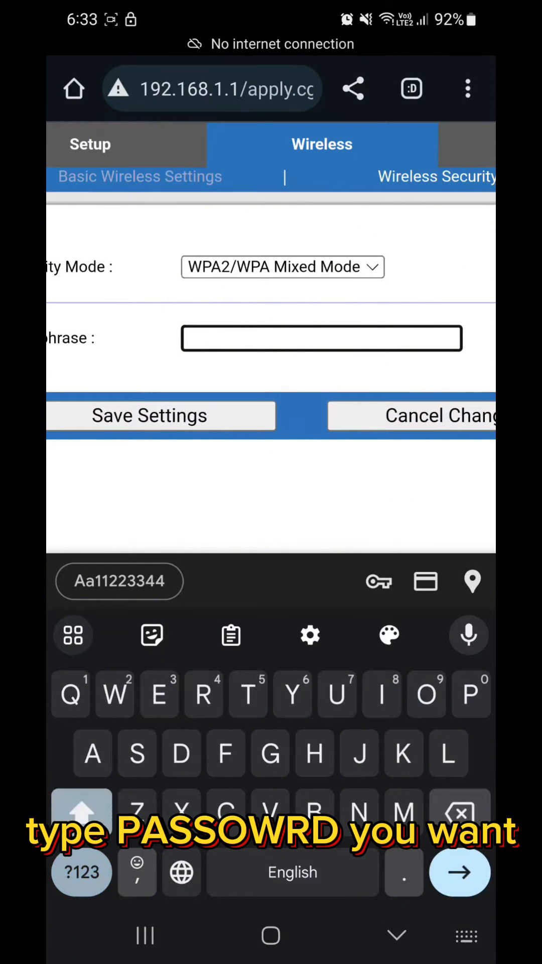
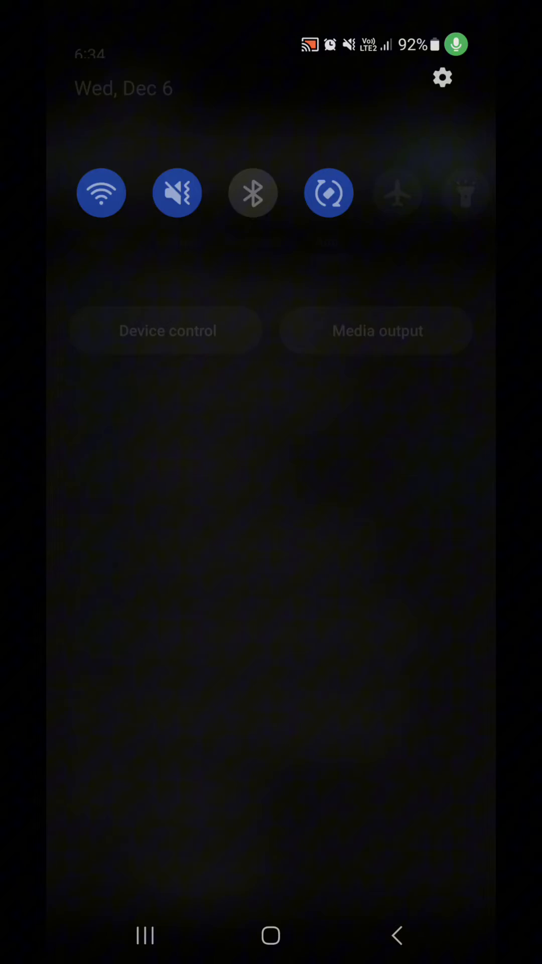
Join Cisco01087 from the Wi-Fi list using its new password
{"action": "left_click", "coordinate": [100, 193]}
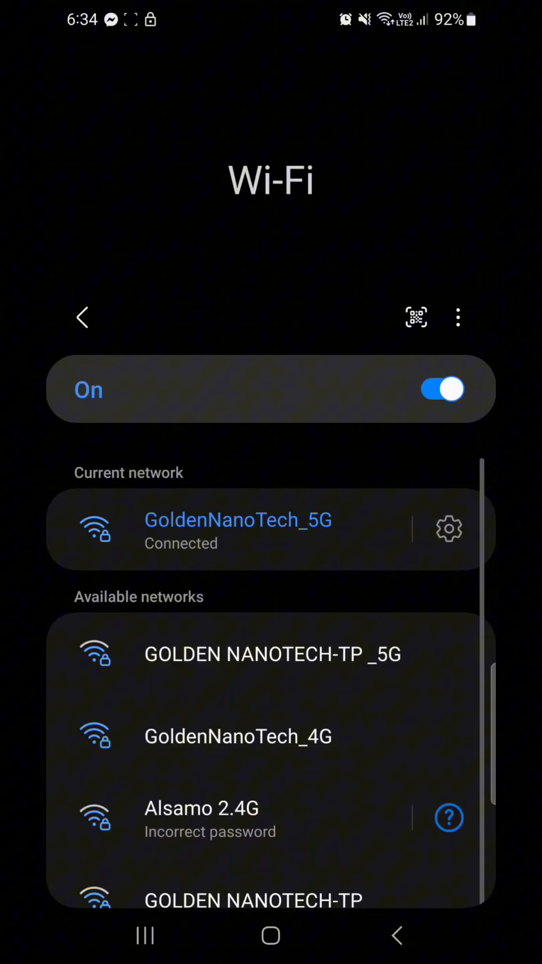
{"action": "scroll", "scroll_direction": "down", "scroll_amount": 3}
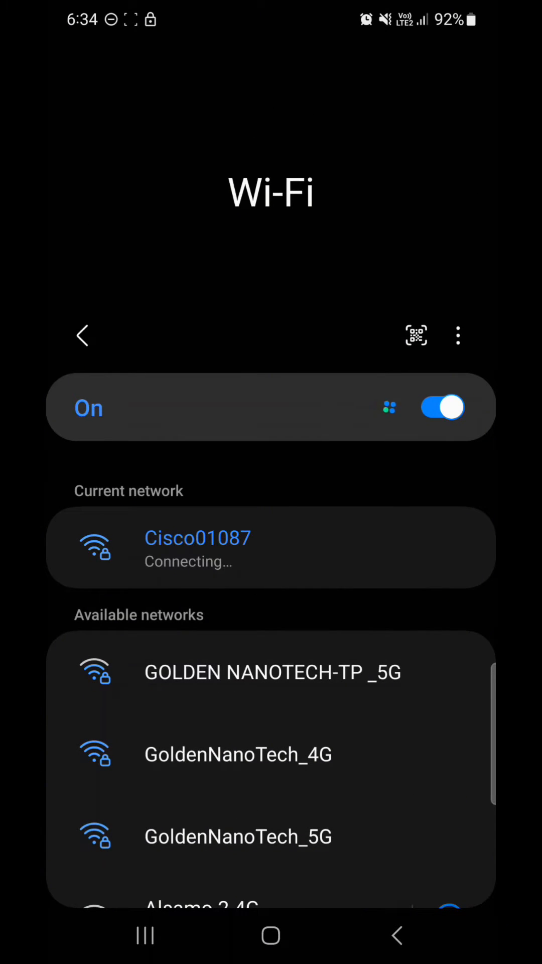
{"action": "left_click", "coordinate": [197, 549]}
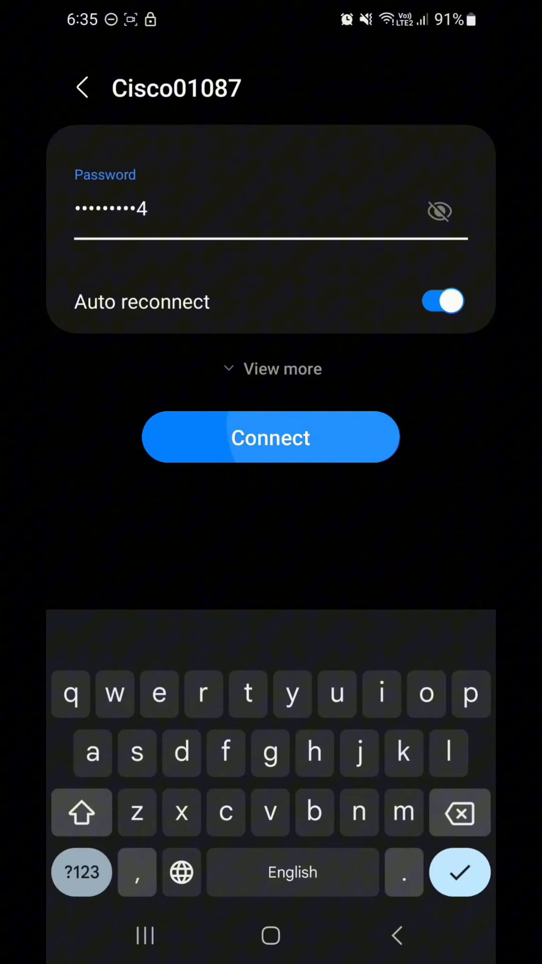
{"action": "left_click", "coordinate": [270, 437]}
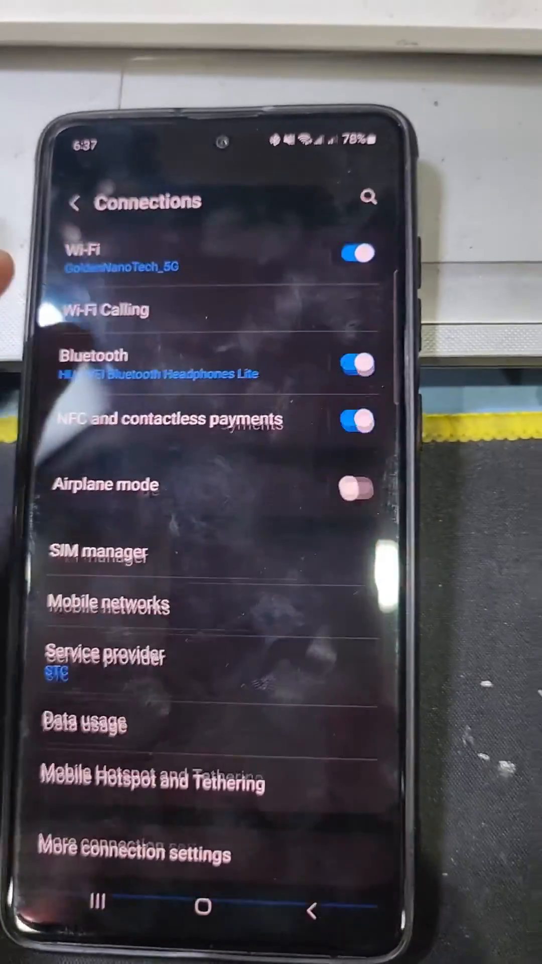
Go back to the main Samsung Settings menu
{"action": "left_click", "coordinate": [92, 250]}
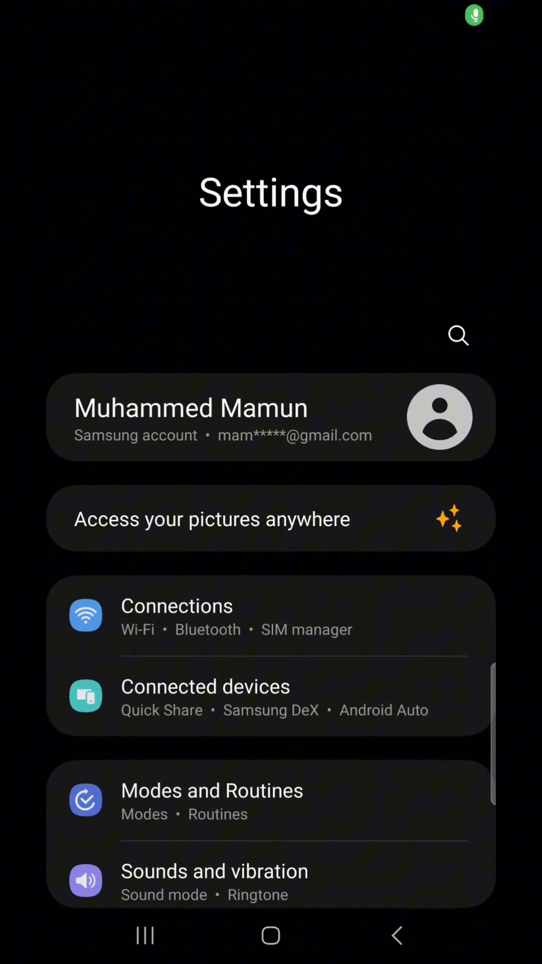
Forget the saved Cisco01087 network from the Wi-Fi list
{"action": "left_click", "coordinate": [176, 607]}
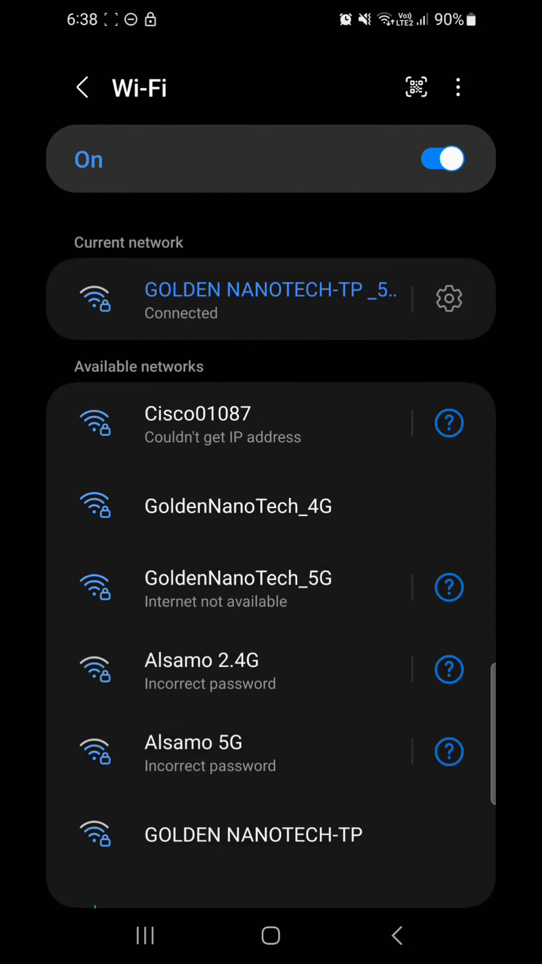
{"action": "left_click", "coordinate": [197, 426]}
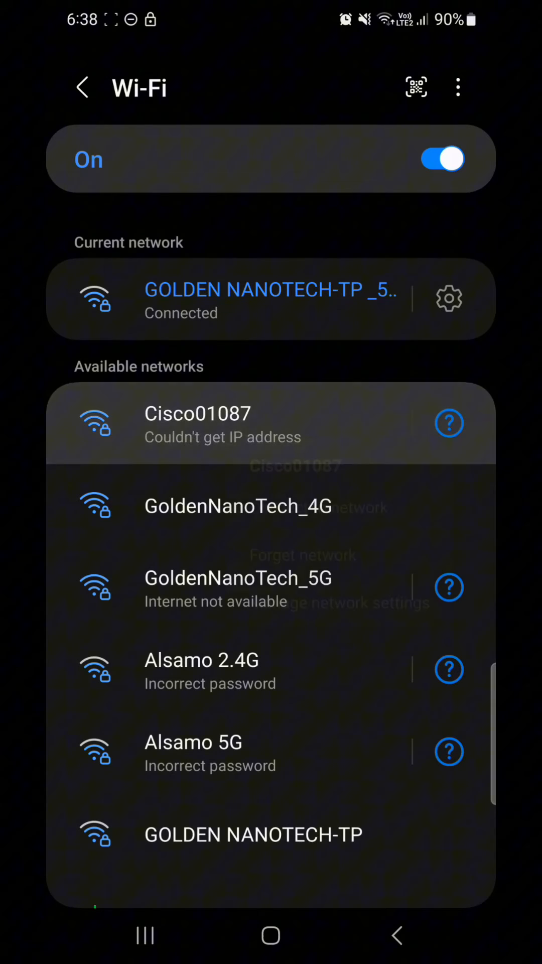
{"action": "left_click", "coordinate": [198, 423]}
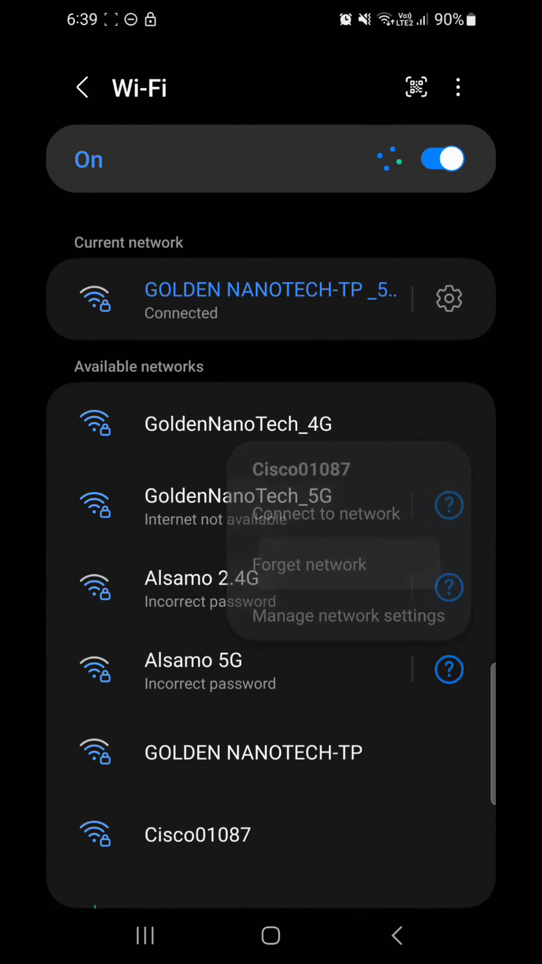
Rejoin Cisco01087 by entering its password and connecting
{"action": "left_click", "coordinate": [327, 514]}
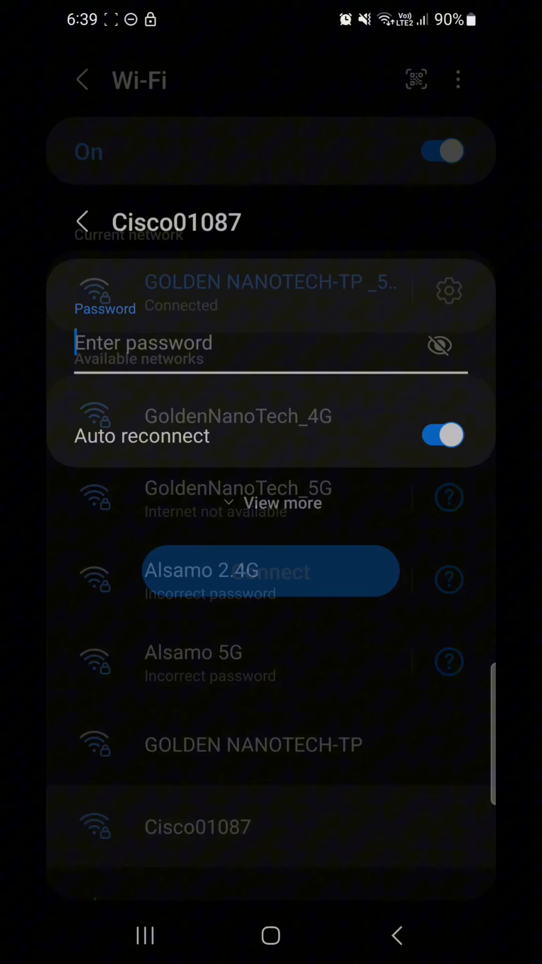
{"action": "type", "text": "1"}
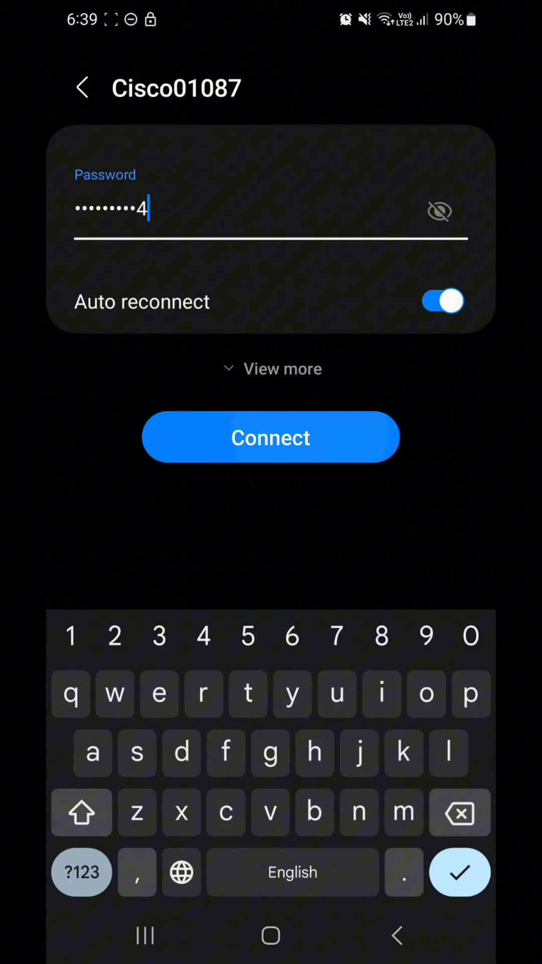
{"action": "left_click", "coordinate": [270, 437]}
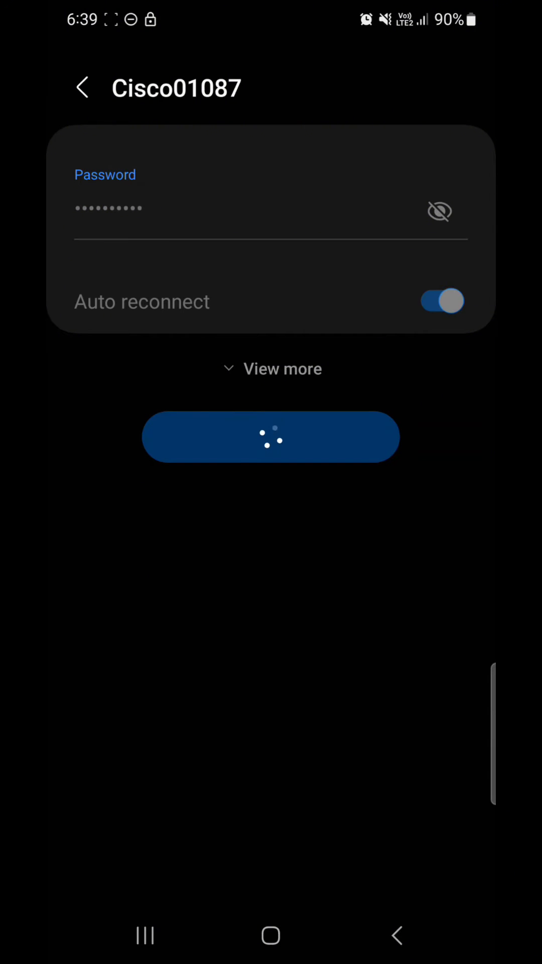
{"action": "left_click", "coordinate": [271, 436]}
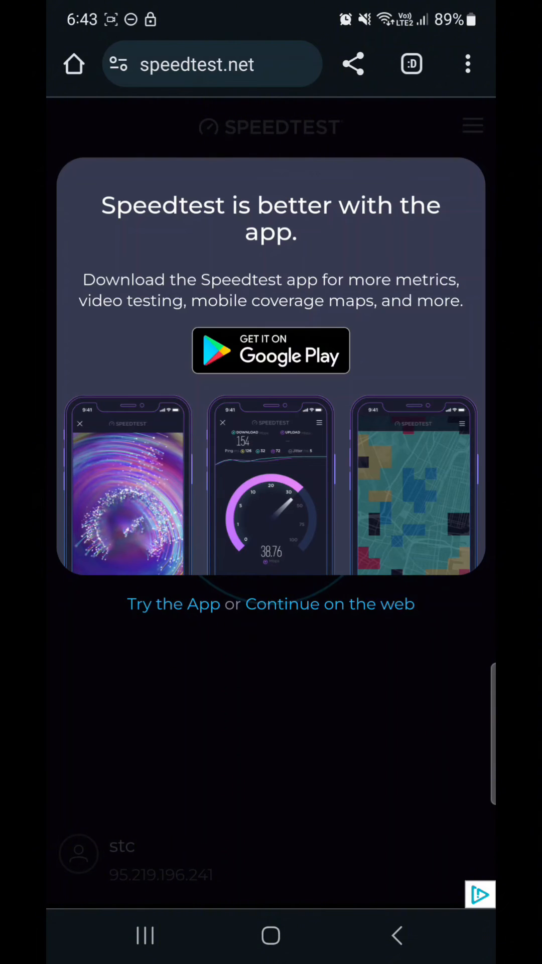
Continue on the speedtest.net web version and start the speed test with GO
{"action": "left_click", "coordinate": [329, 604]}
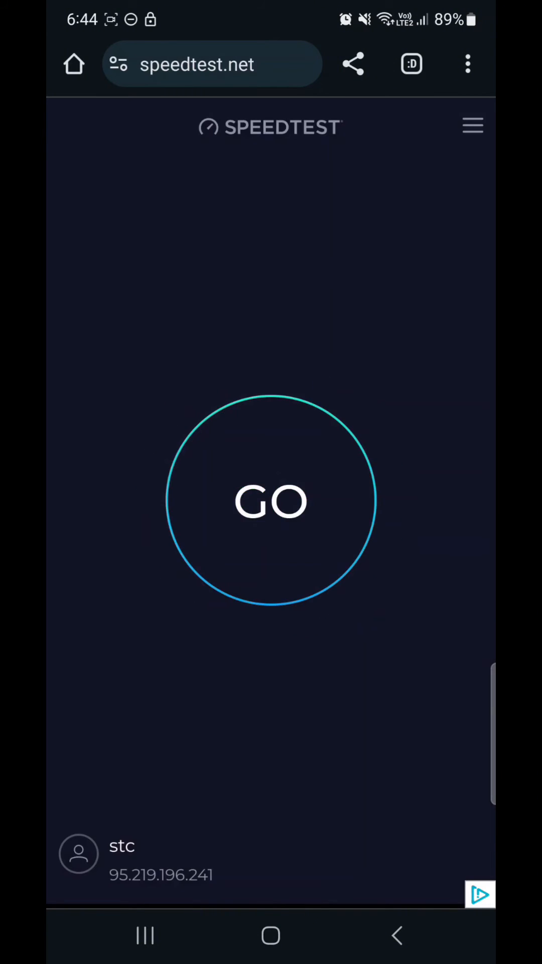
{"action": "left_click", "coordinate": [271, 502]}
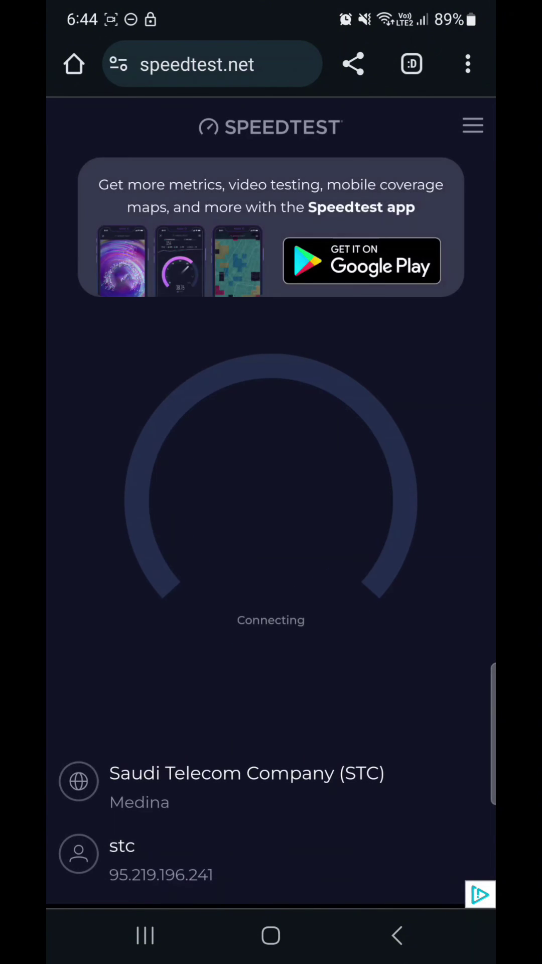